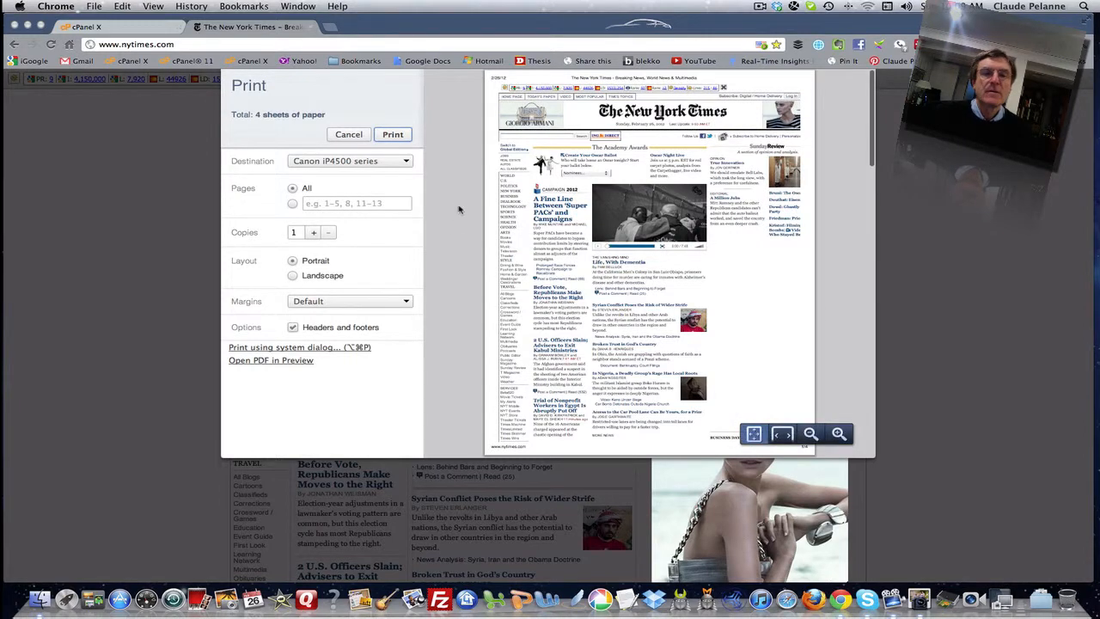
mouse_move(448, 208)
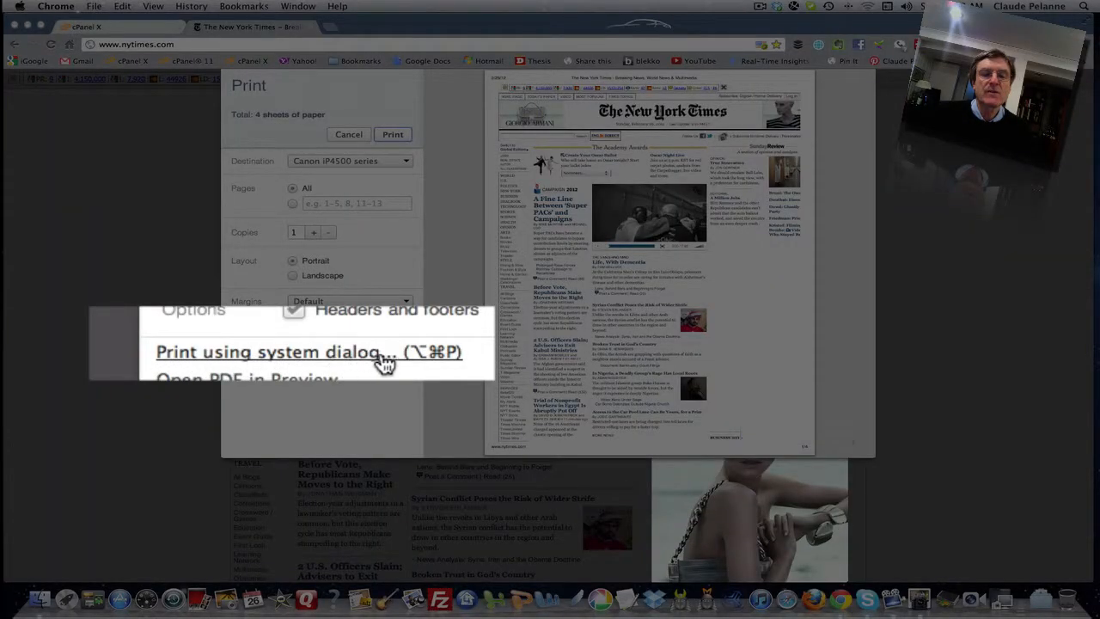
mouse_move(244, 365)
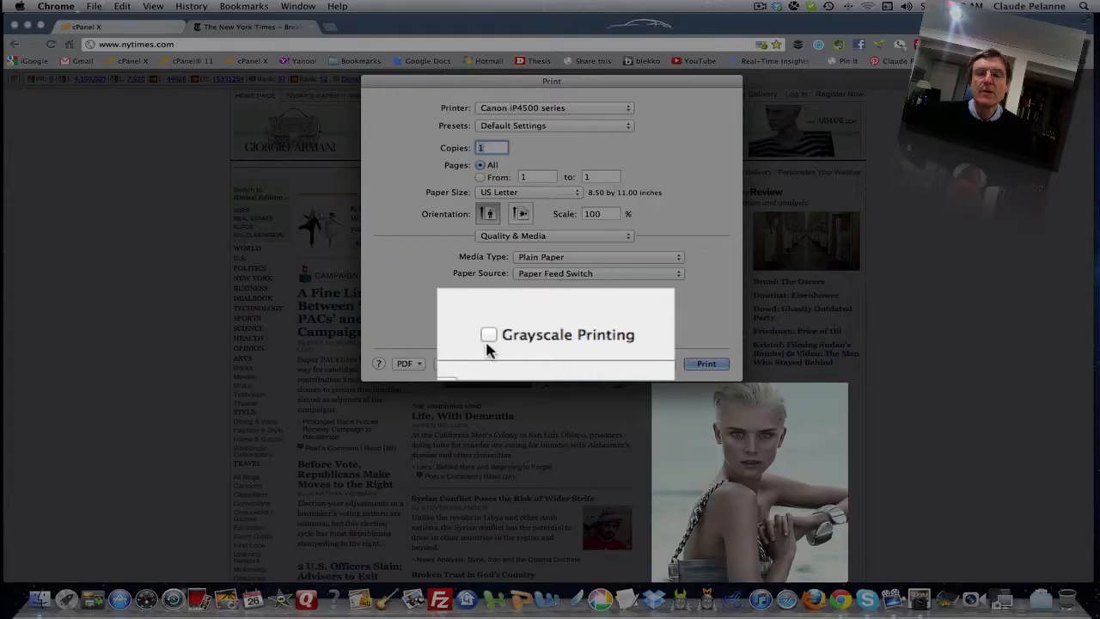
Step: Enable Grayscale Printing and send the NYTimes page to the printer
left_click(488, 335)
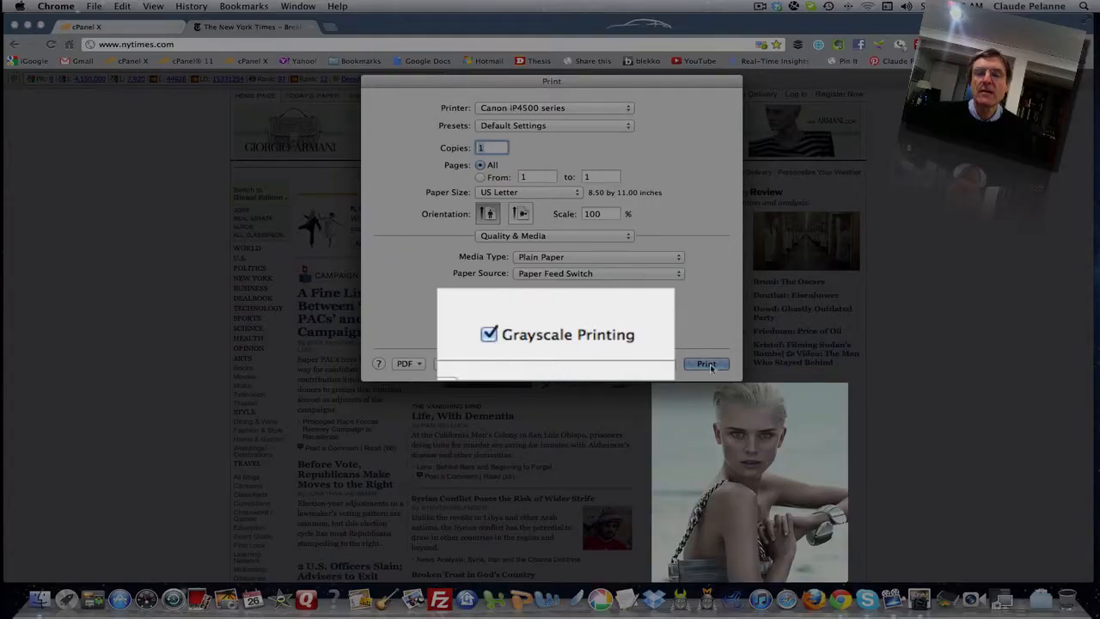
left_click(705, 363)
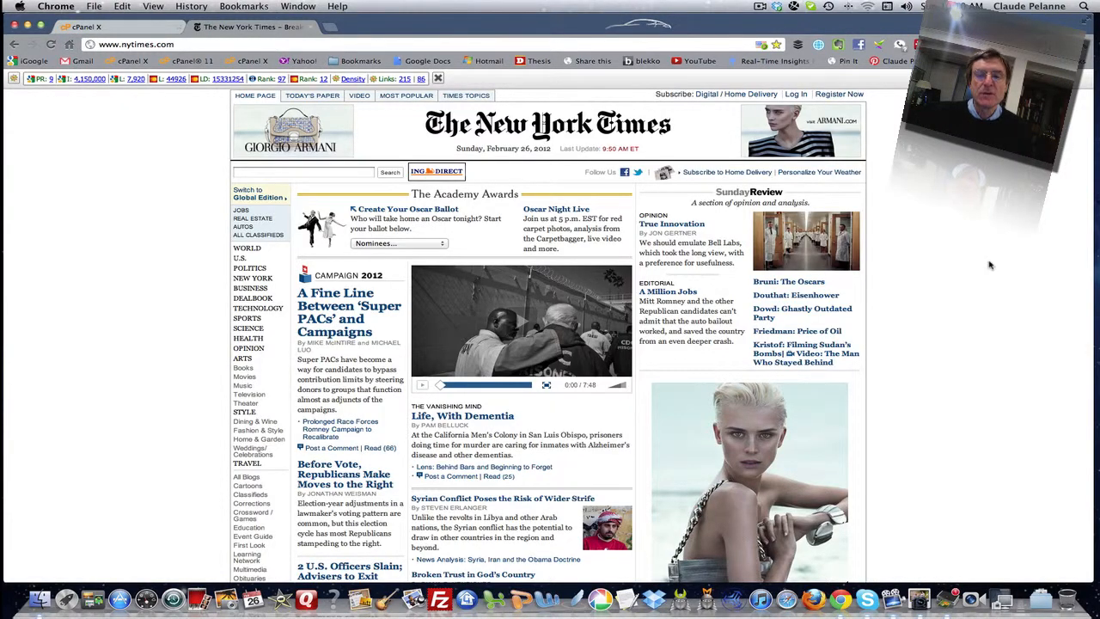
mouse_move(717, 210)
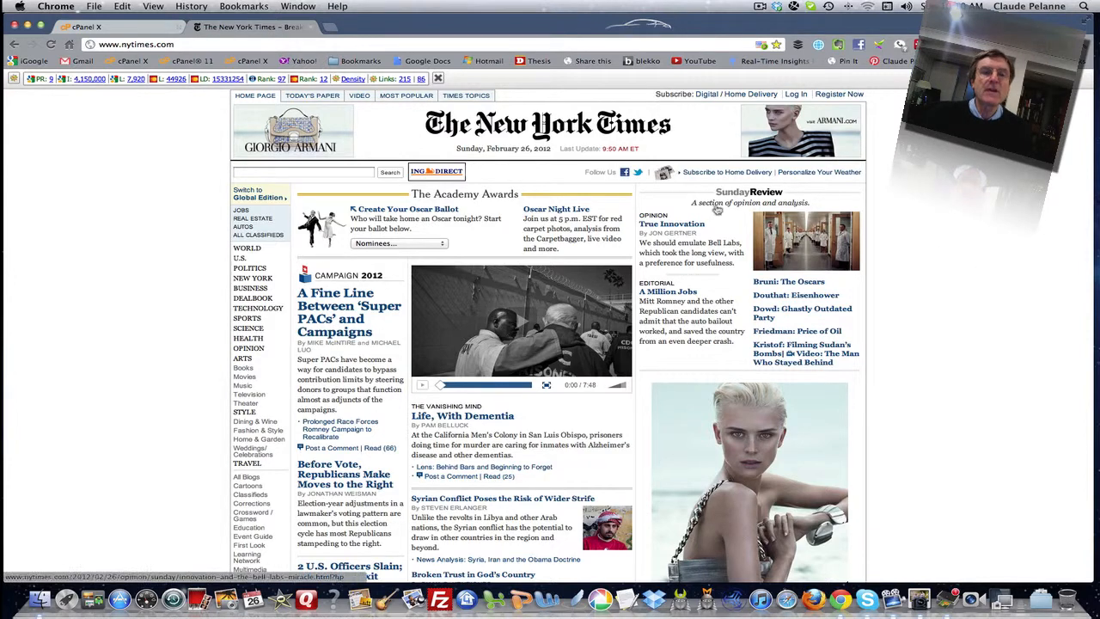
mouse_move(931, 196)
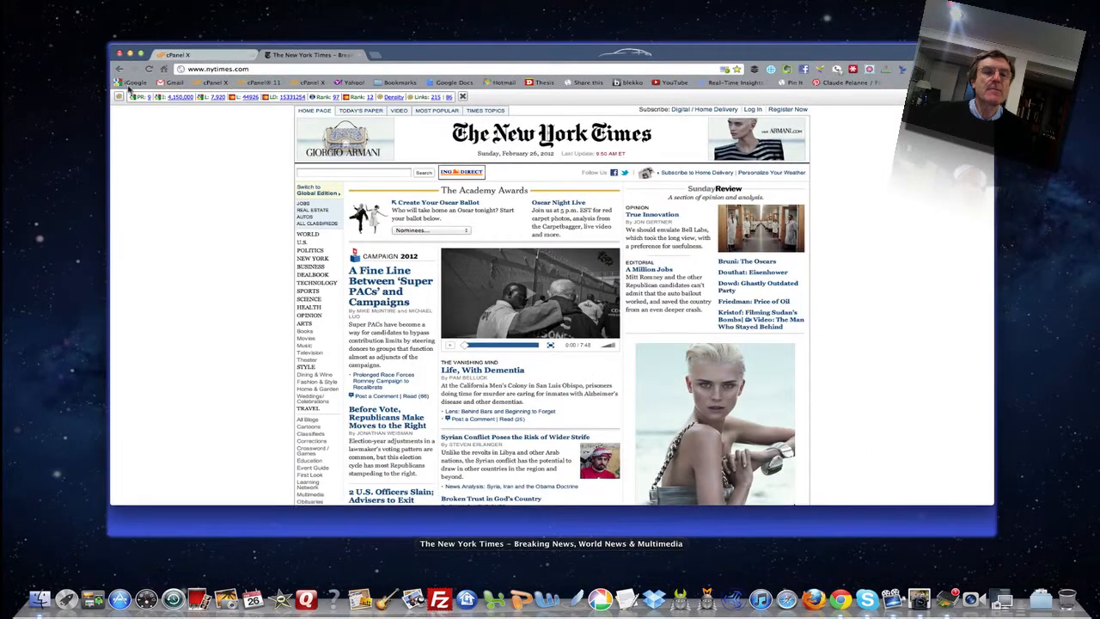
Step: Reopen printing via File > Print, using the system dialog, and tick Grayscale Printing under Quality & Media
left_click(94, 6)
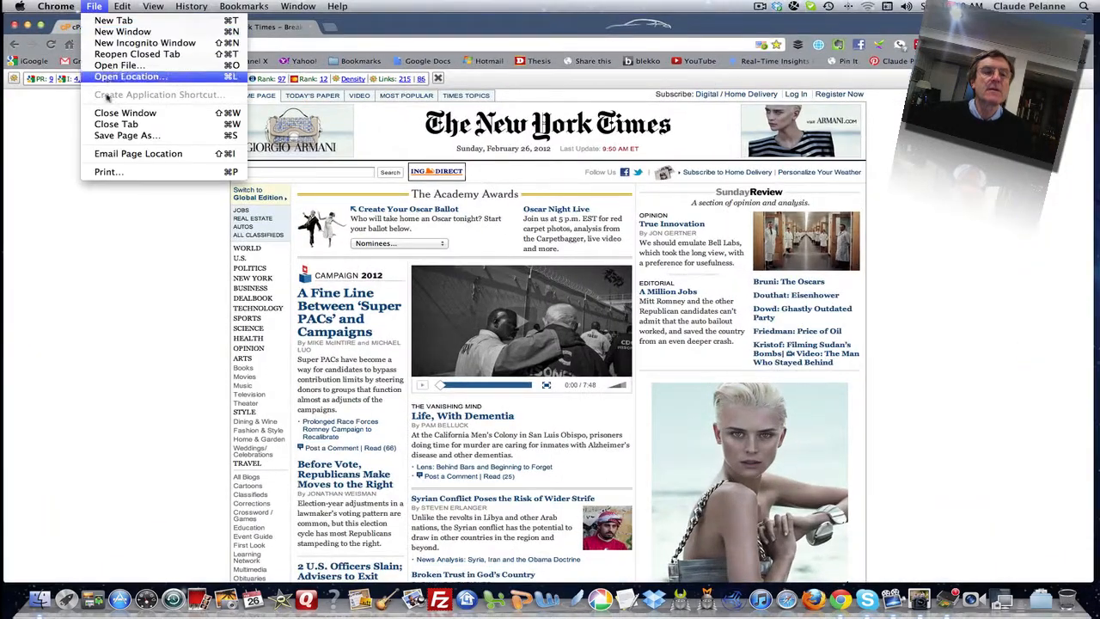
left_click(131, 77)
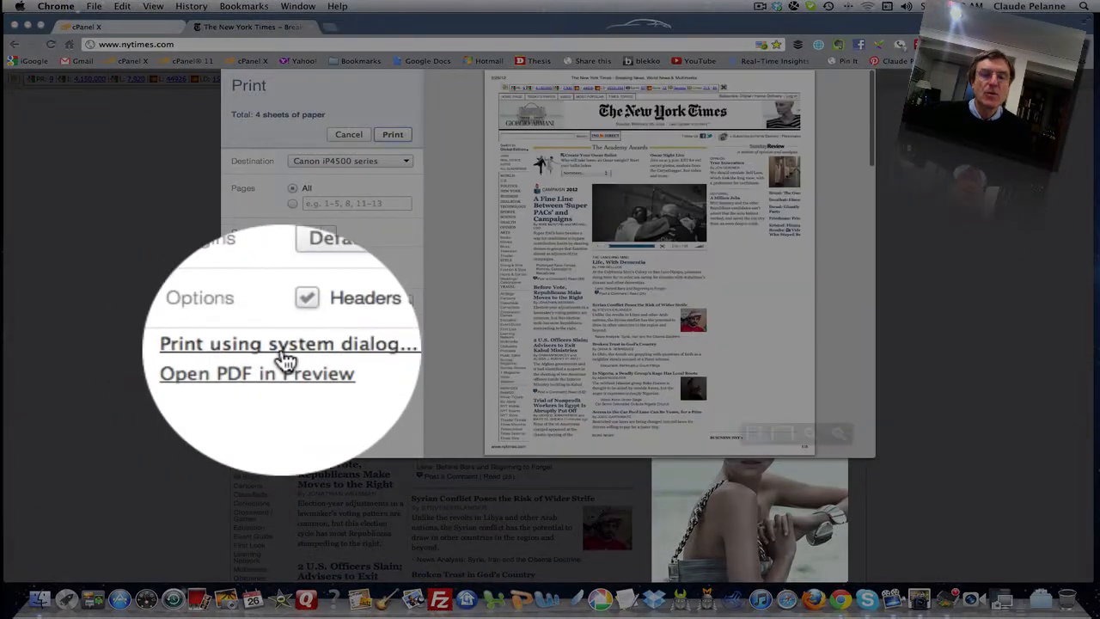
left_click(288, 343)
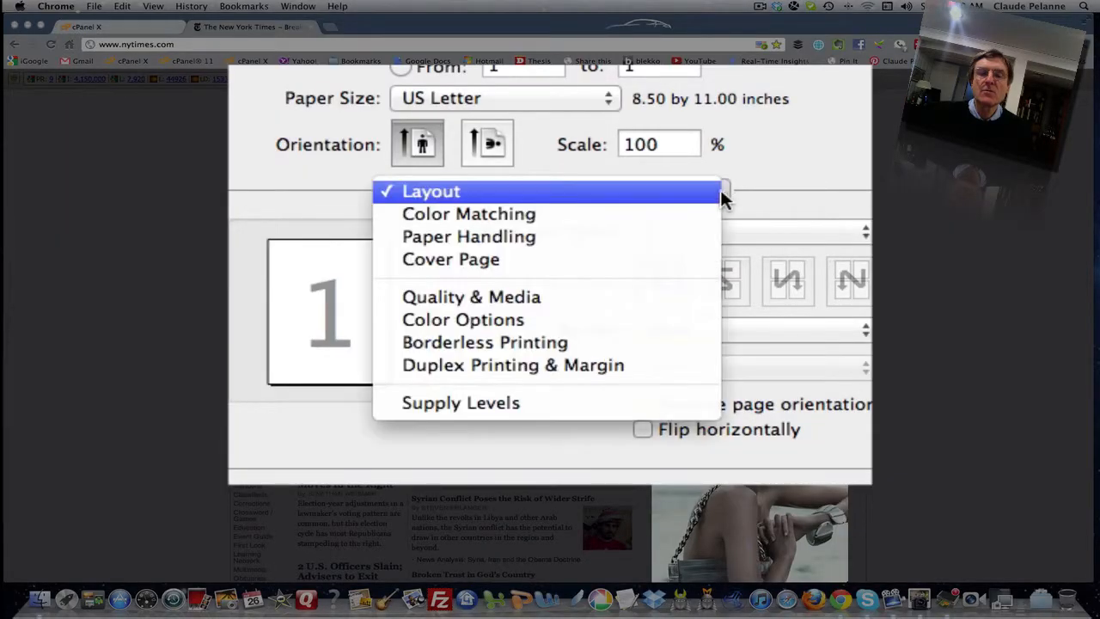
left_click(471, 297)
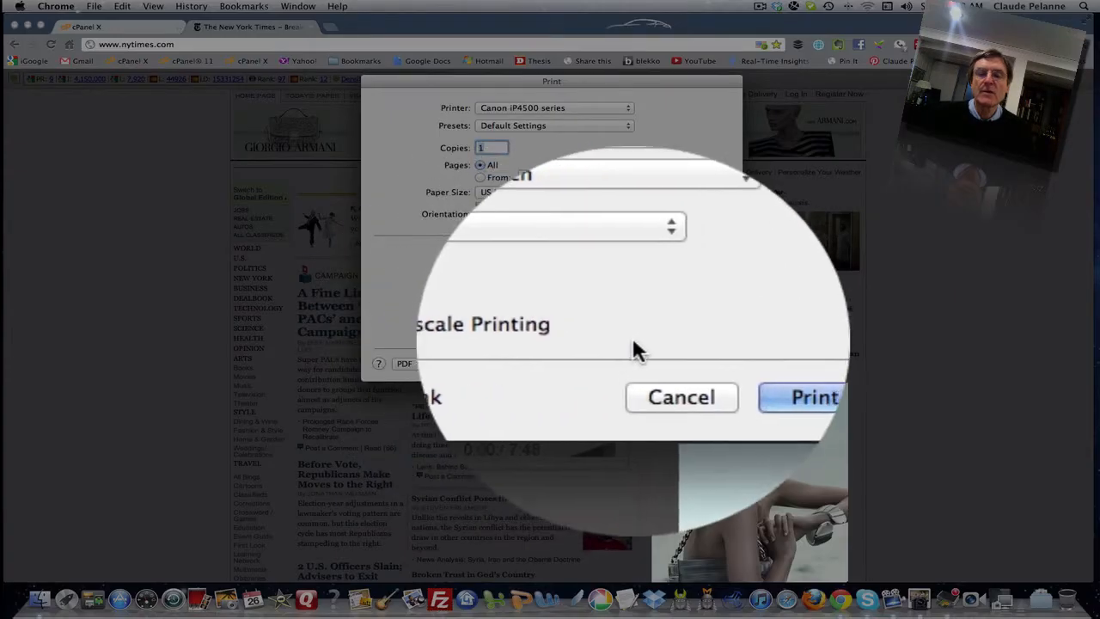
left_click(466, 363)
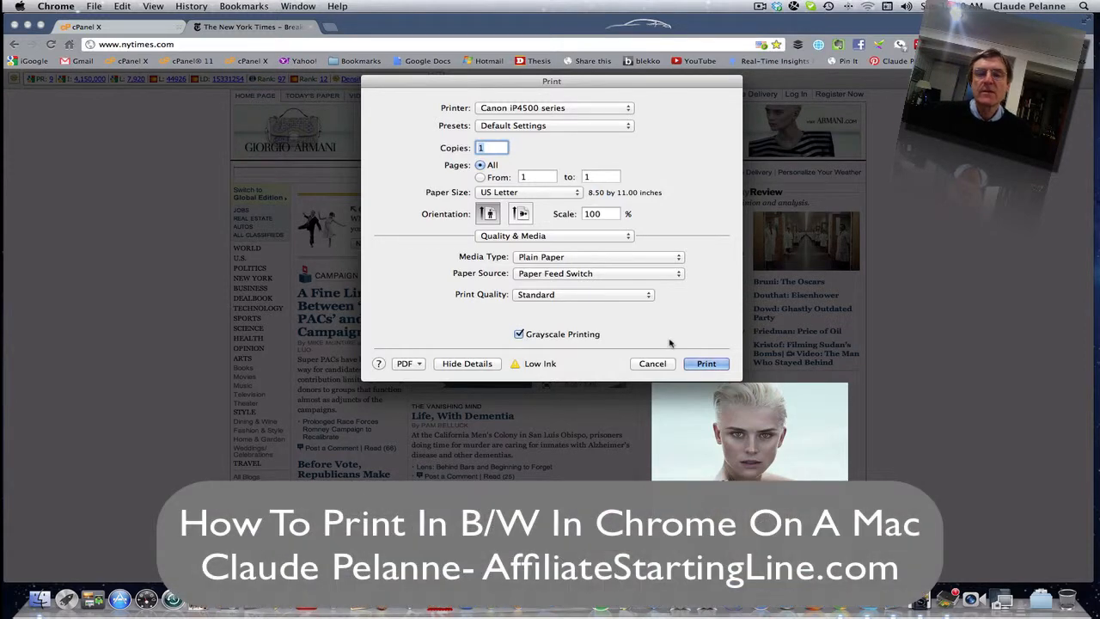
mouse_move(669, 340)
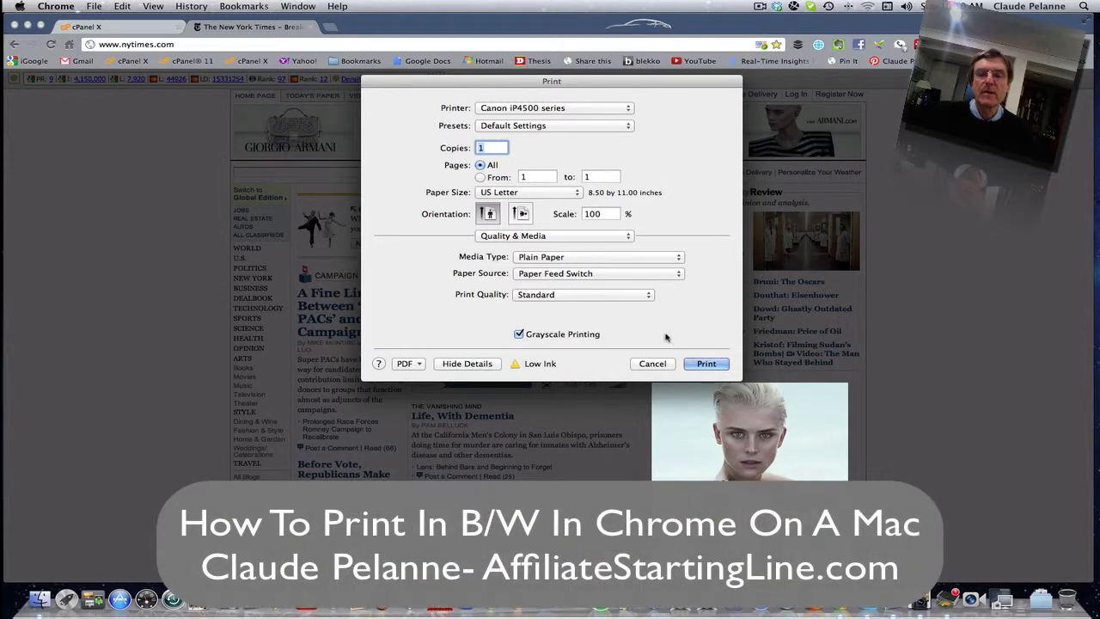